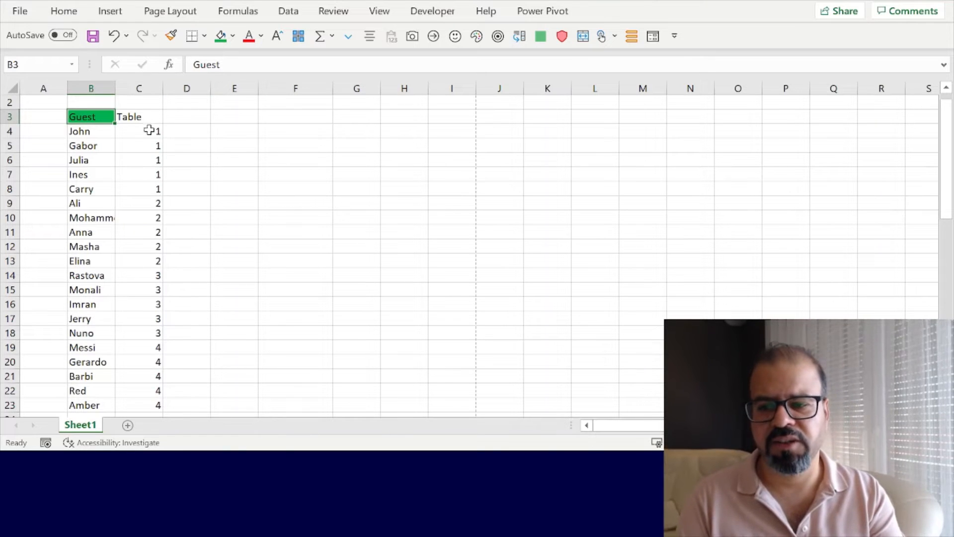
Step: Select the guests seated at tables 1 and 3, then the Guest header cell
{"action": "left_click_drag", "start_coordinate": [139, 130], "coordinate": [138, 189]}
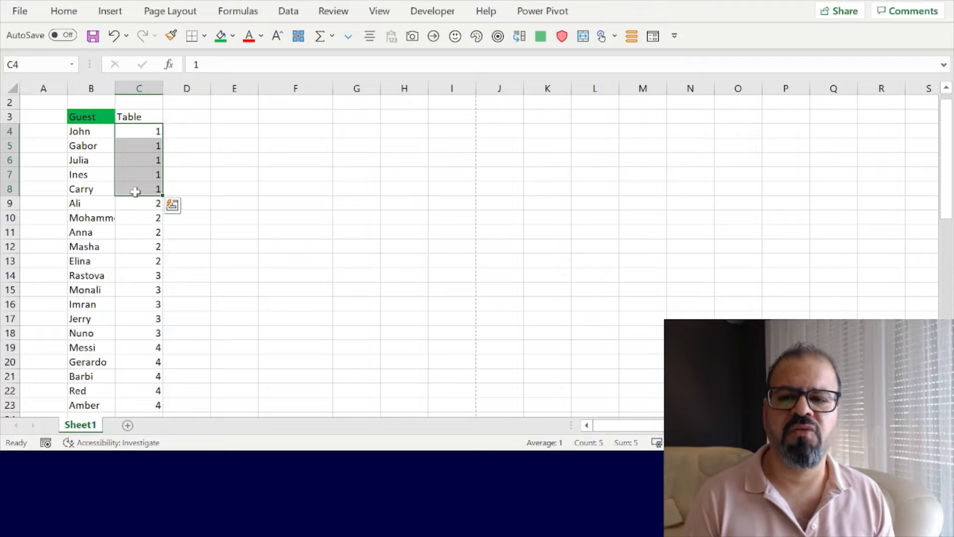
{"action": "left_click", "coordinate": [138, 290]}
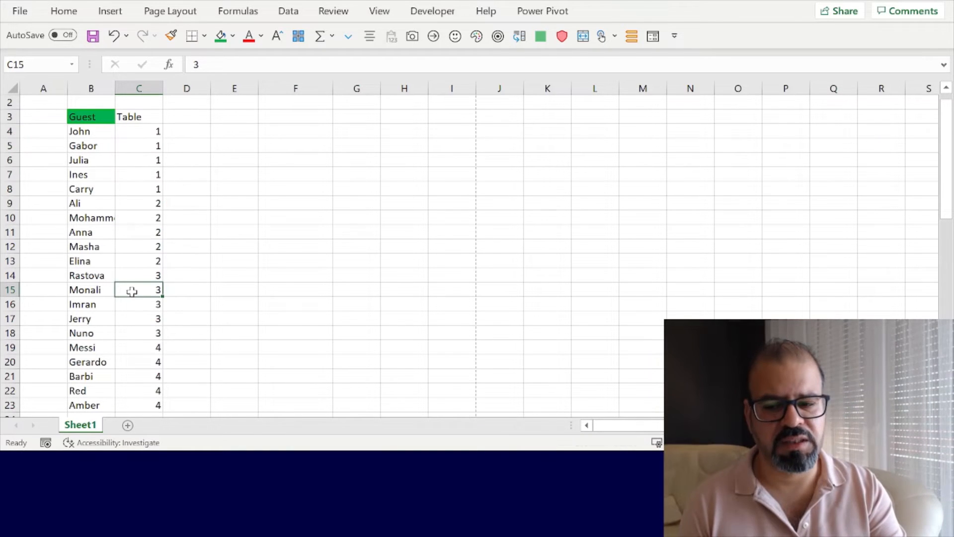
{"action": "left_click_drag", "start_coordinate": [139, 275], "coordinate": [139, 318]}
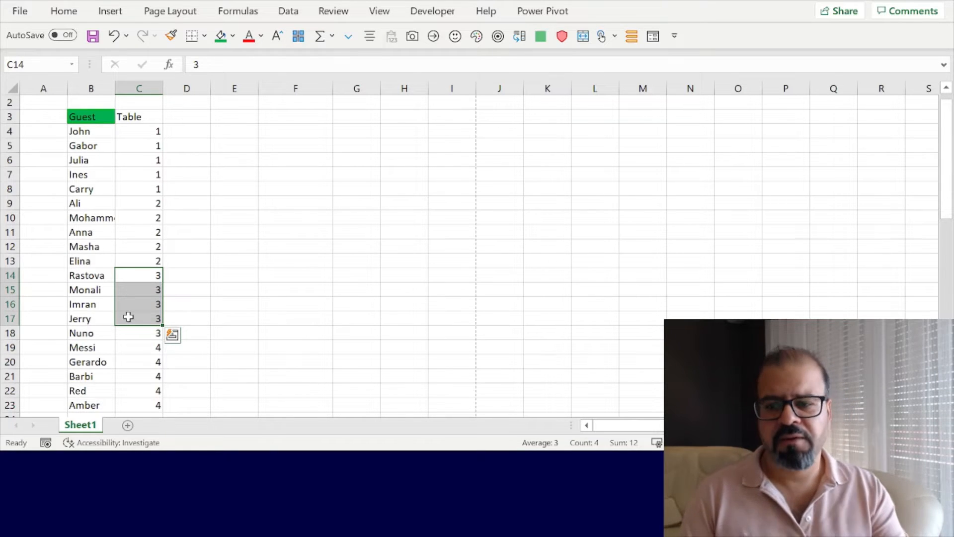
{"action": "left_click", "coordinate": [90, 131]}
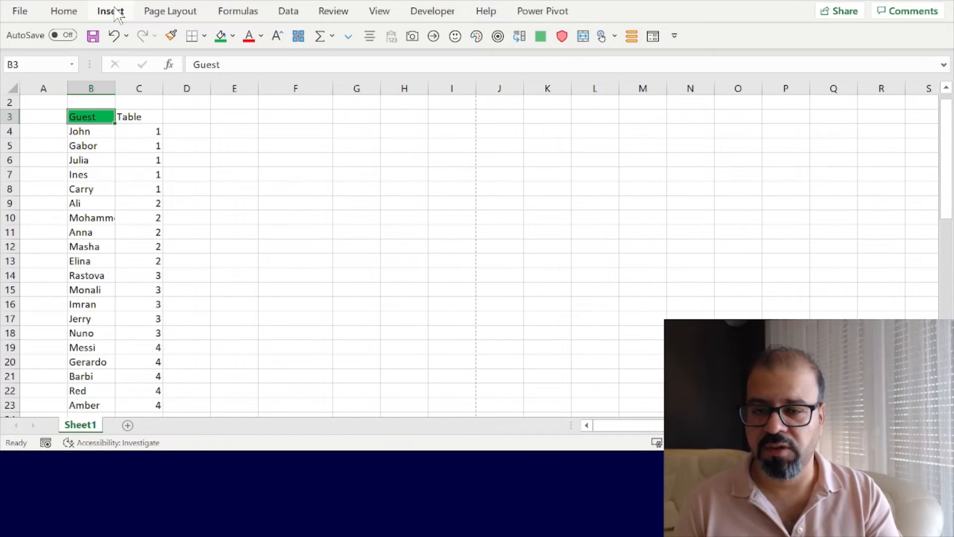
Step: Insert a table from the guest list with headers, giving filter buttons and banded rows
{"action": "left_click", "coordinate": [109, 10]}
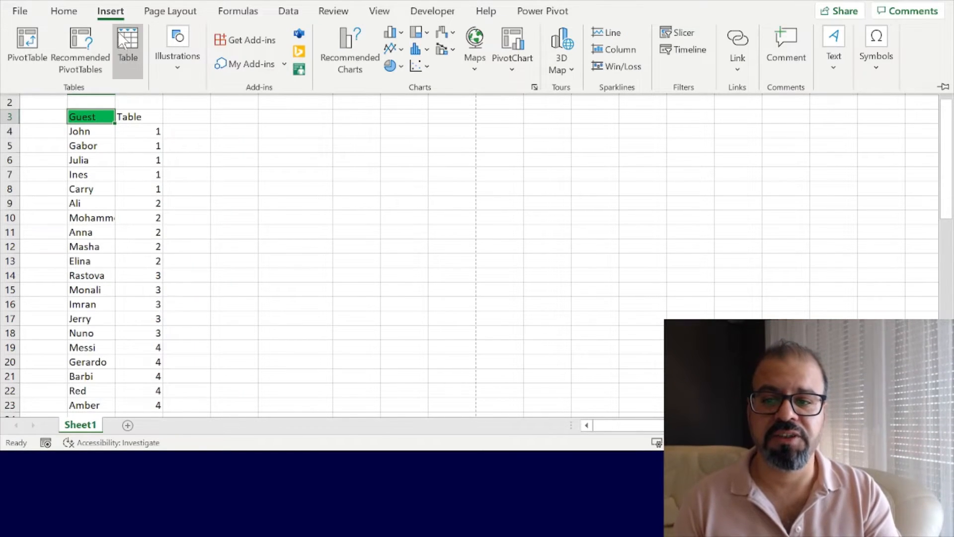
{"action": "mouse_move", "coordinate": [129, 45]}
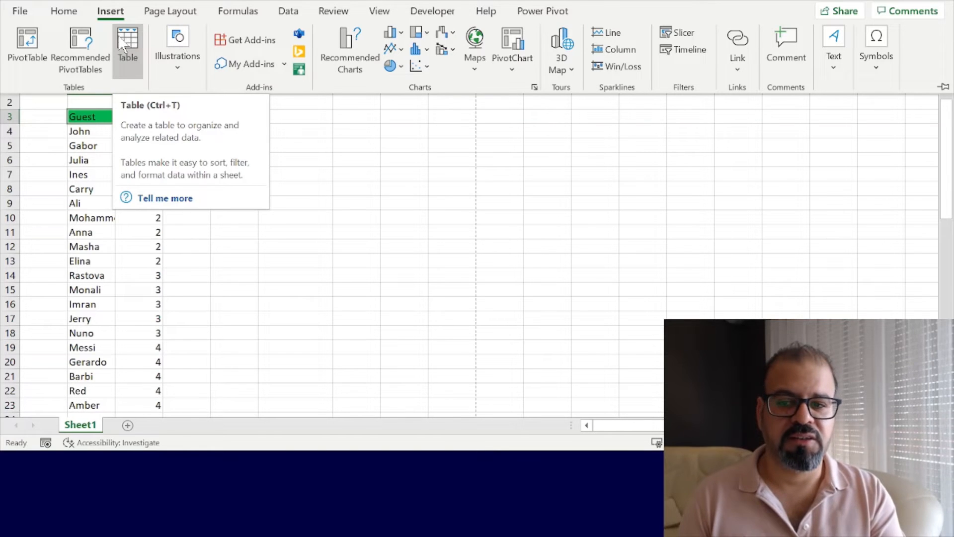
{"action": "left_click", "coordinate": [128, 44]}
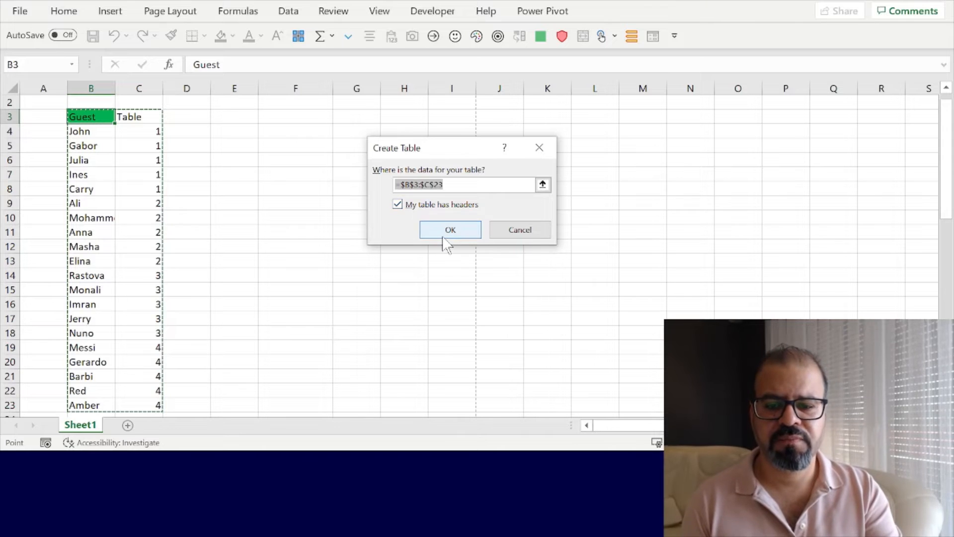
{"action": "left_click", "coordinate": [449, 229]}
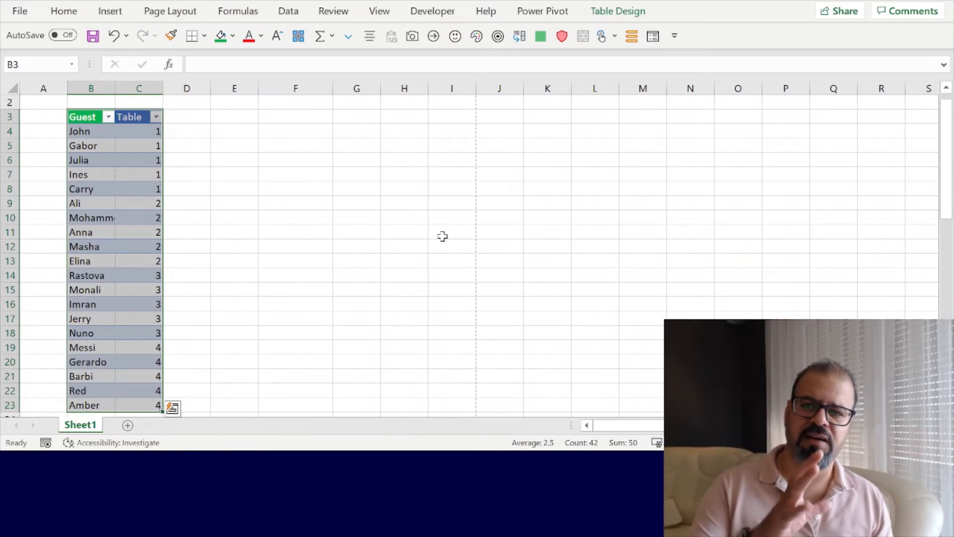
{"action": "left_click", "coordinate": [84, 116]}
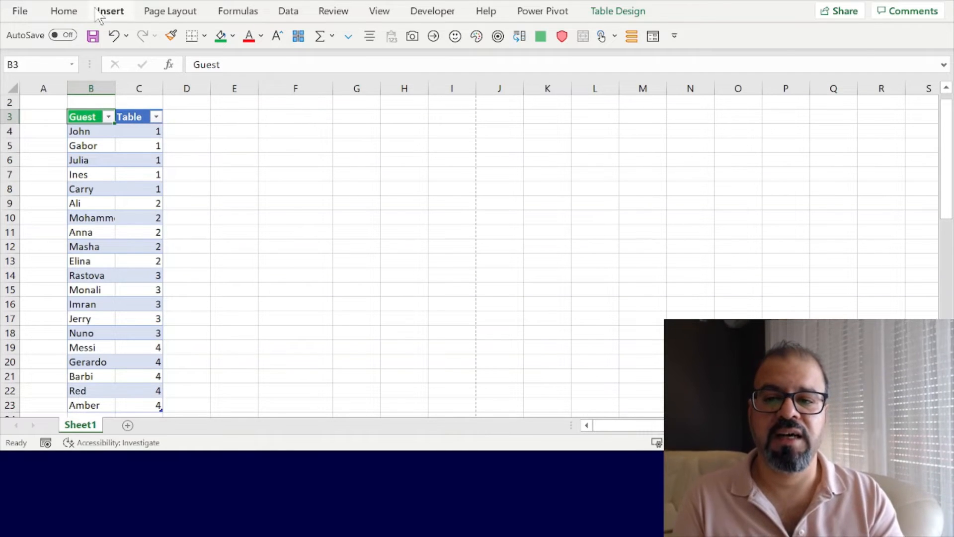
Step: Add a slicer for the table's Table column
{"action": "left_click", "coordinate": [110, 11]}
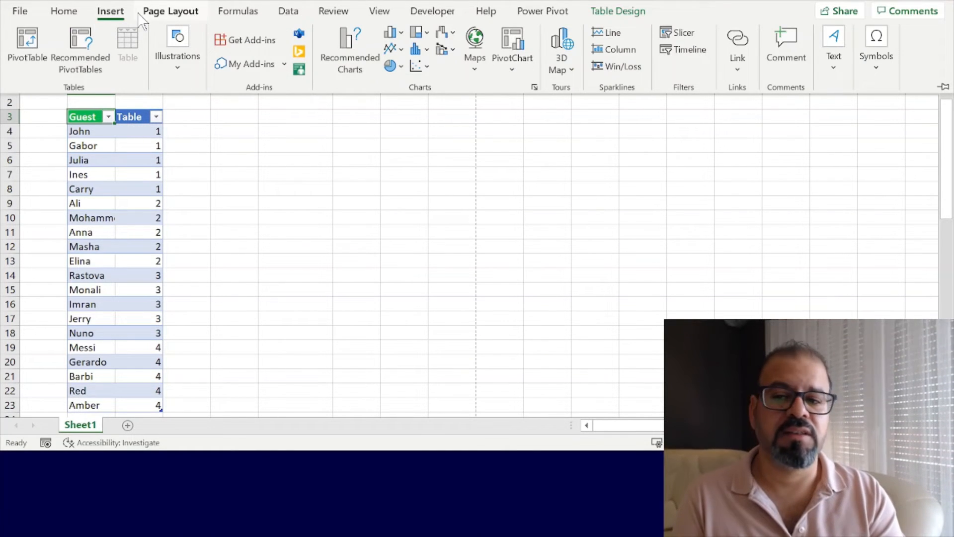
{"action": "mouse_move", "coordinate": [230, 24]}
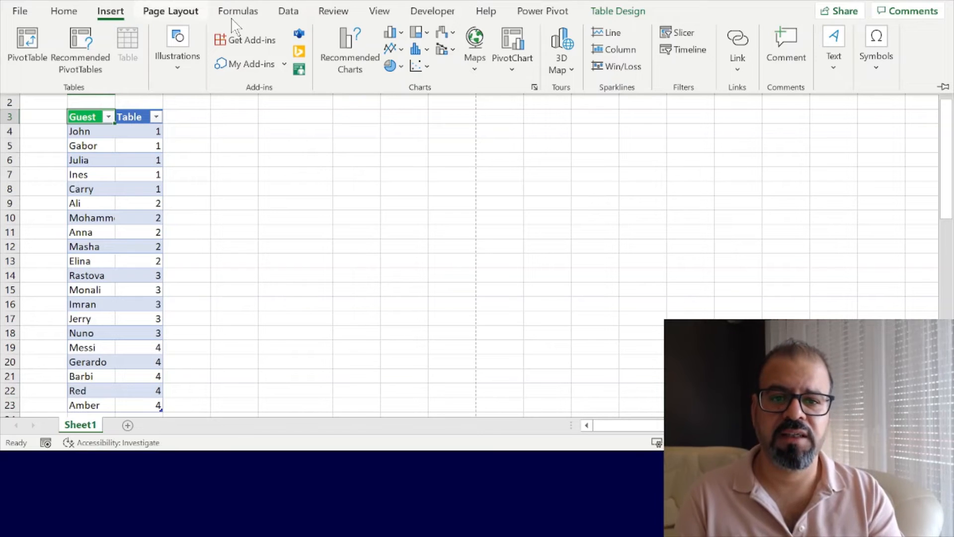
{"action": "mouse_move", "coordinate": [688, 98]}
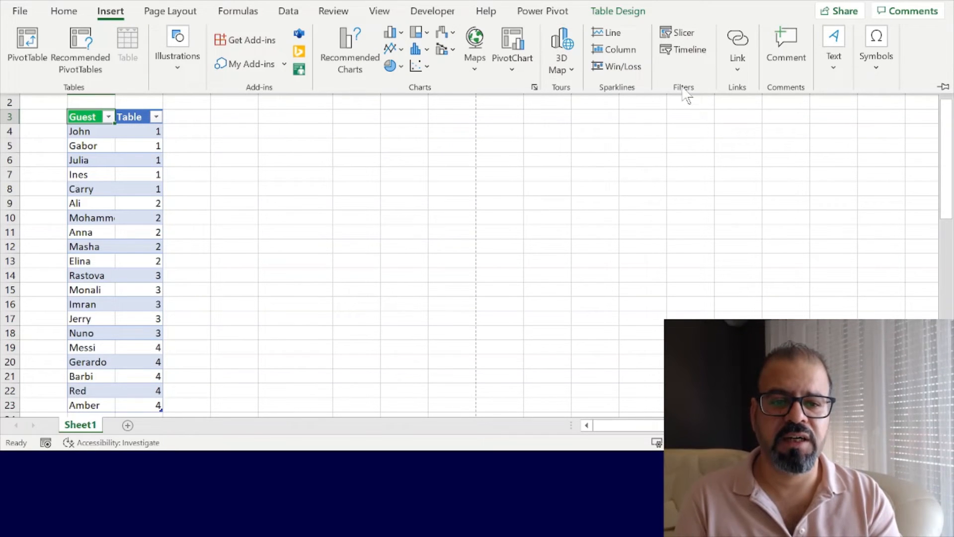
{"action": "mouse_move", "coordinate": [687, 32]}
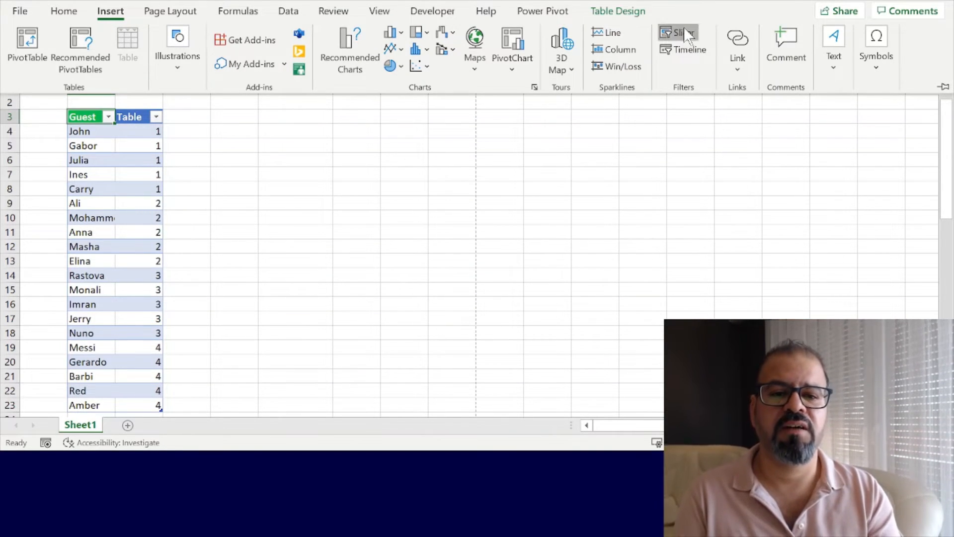
{"action": "left_click", "coordinate": [678, 32]}
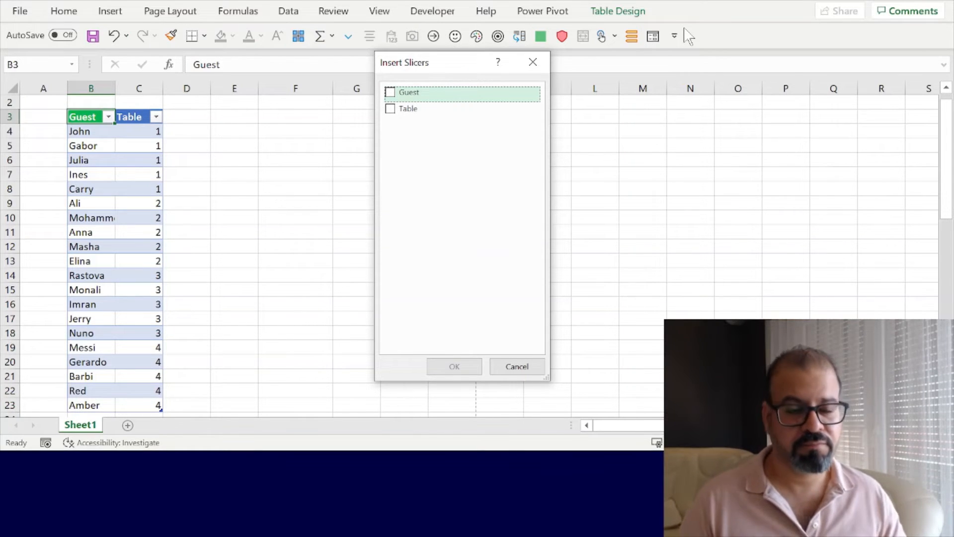
{"action": "mouse_move", "coordinate": [430, 120]}
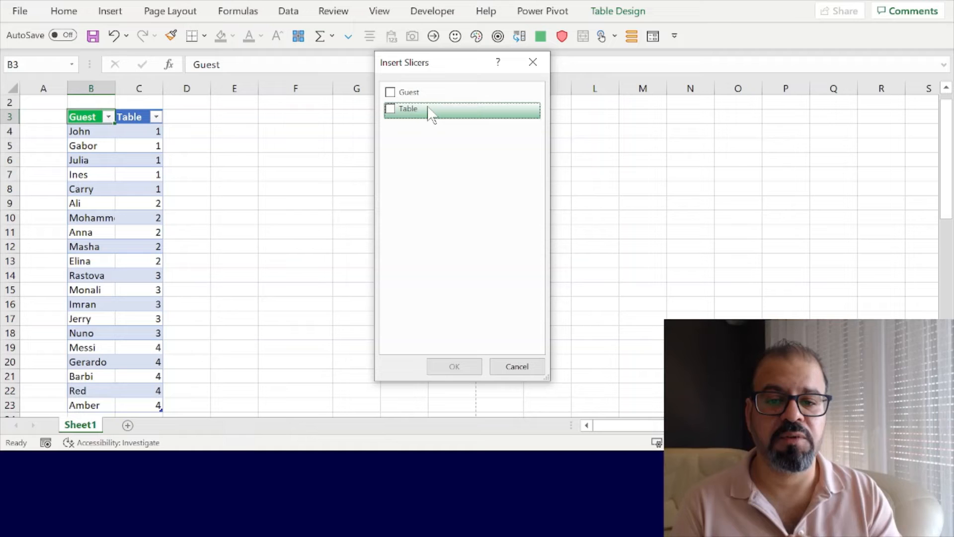
{"action": "left_click", "coordinate": [390, 109]}
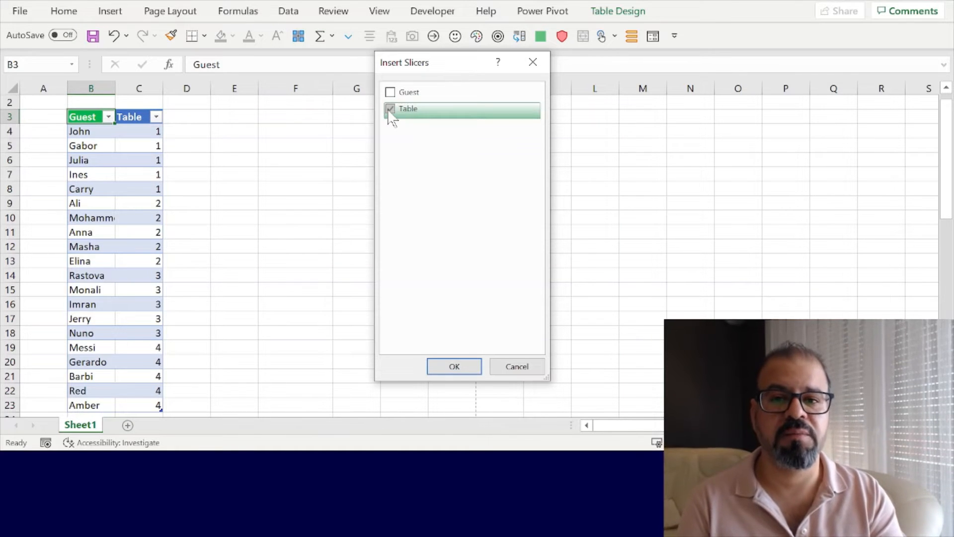
Step: Shorten the Table slicer to fit its four items and move it beside the guest list
{"action": "left_click", "coordinate": [454, 366]}
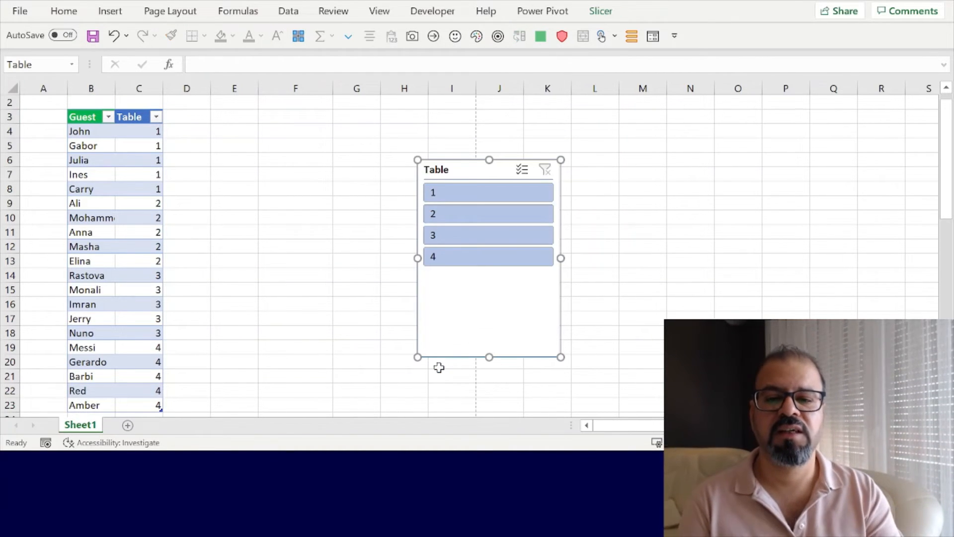
{"action": "mouse_move", "coordinate": [490, 357]}
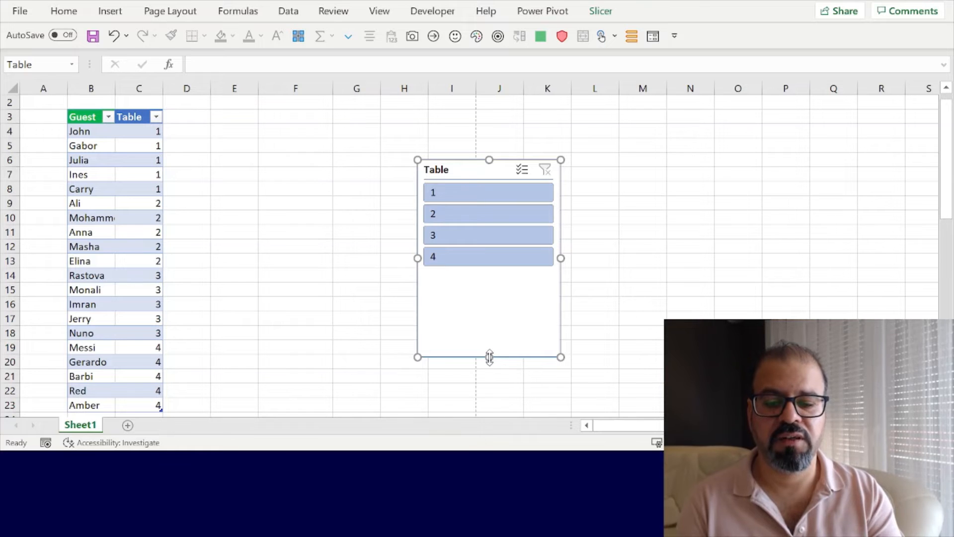
{"action": "left_click_drag", "start_coordinate": [489, 357], "coordinate": [489, 294]}
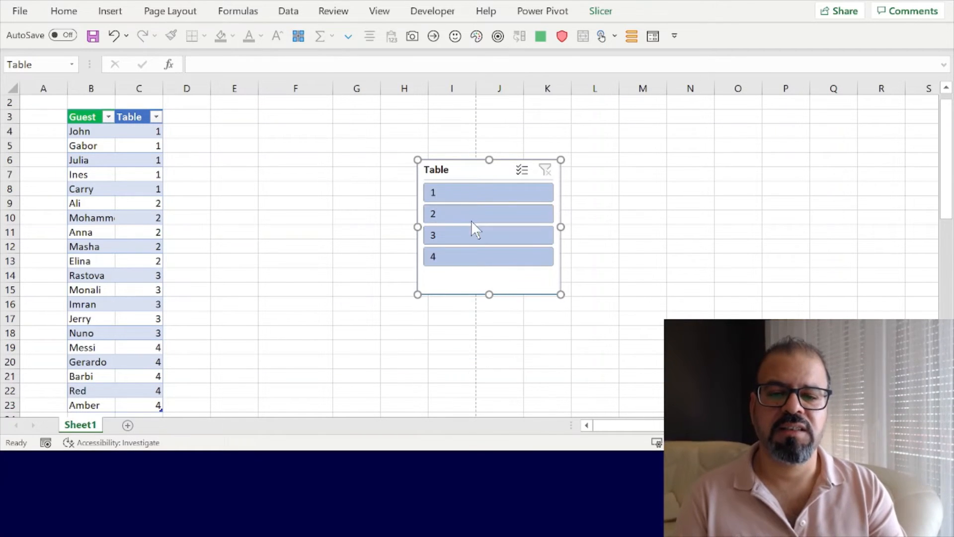
{"action": "left_click_drag", "start_coordinate": [489, 226], "coordinate": [246, 170]}
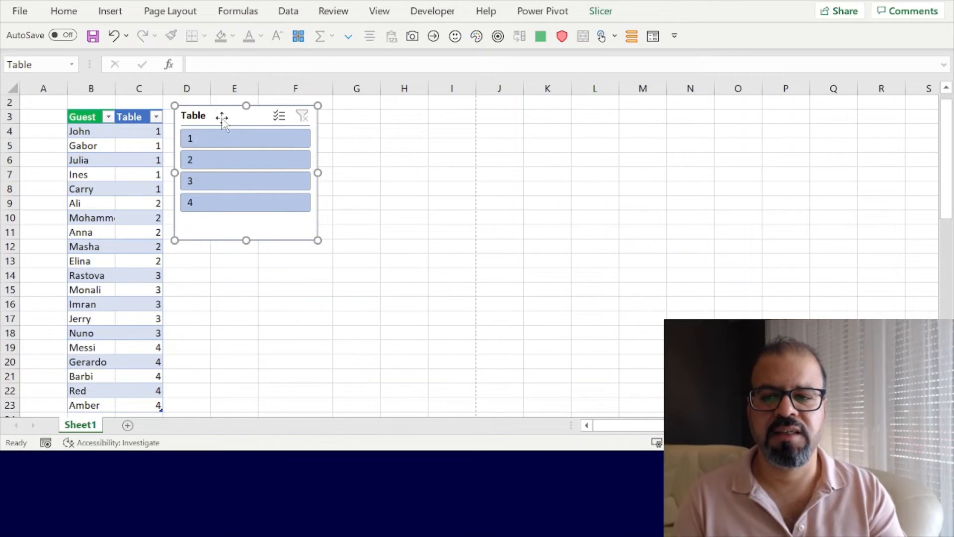
{"action": "left_click", "coordinate": [109, 11]}
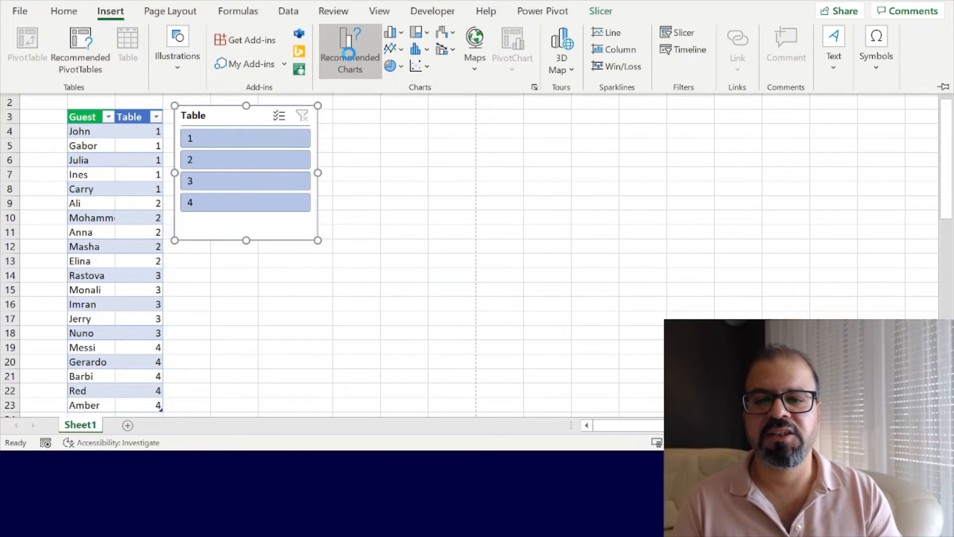
Step: Insert a Sunburst chart from the All Charts list in Recommended Charts
{"action": "left_click", "coordinate": [350, 51]}
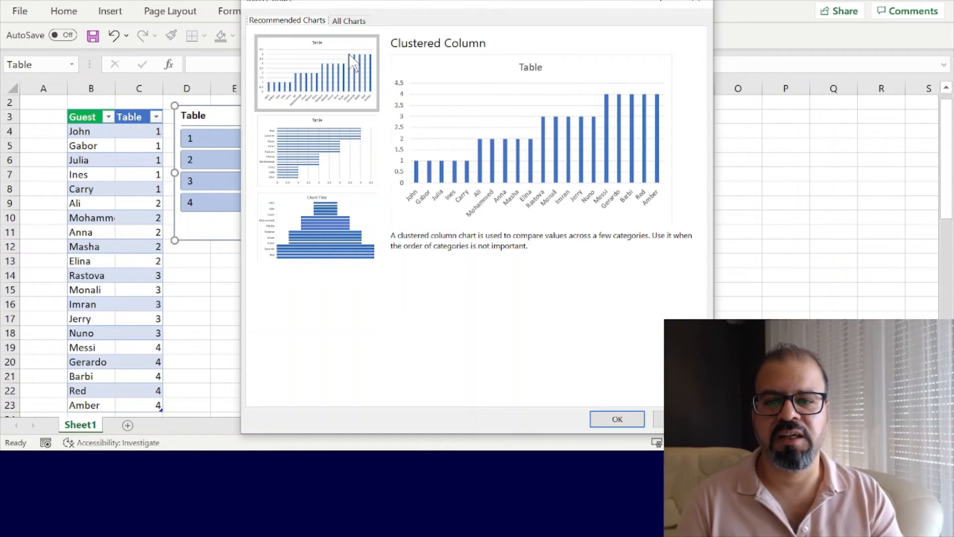
{"action": "left_click", "coordinate": [349, 20]}
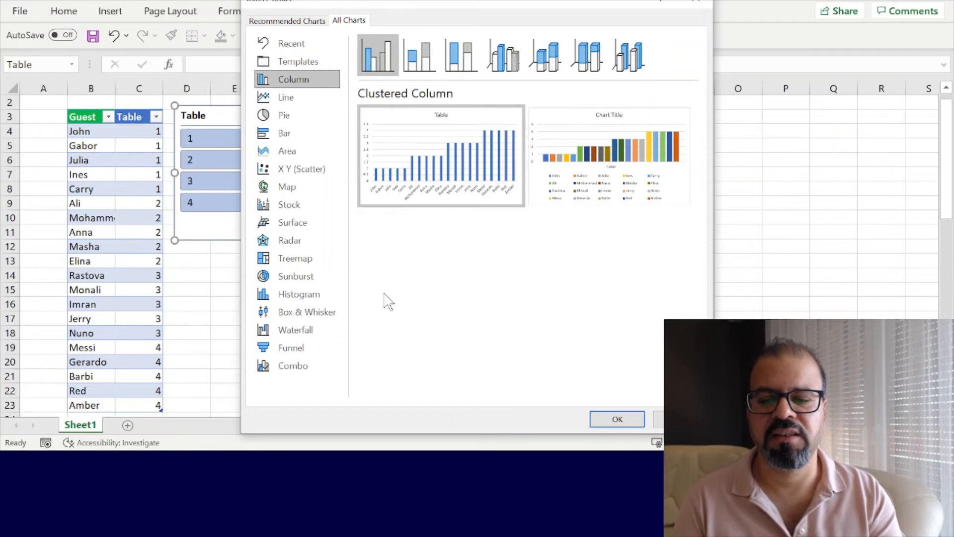
{"action": "left_click", "coordinate": [295, 276]}
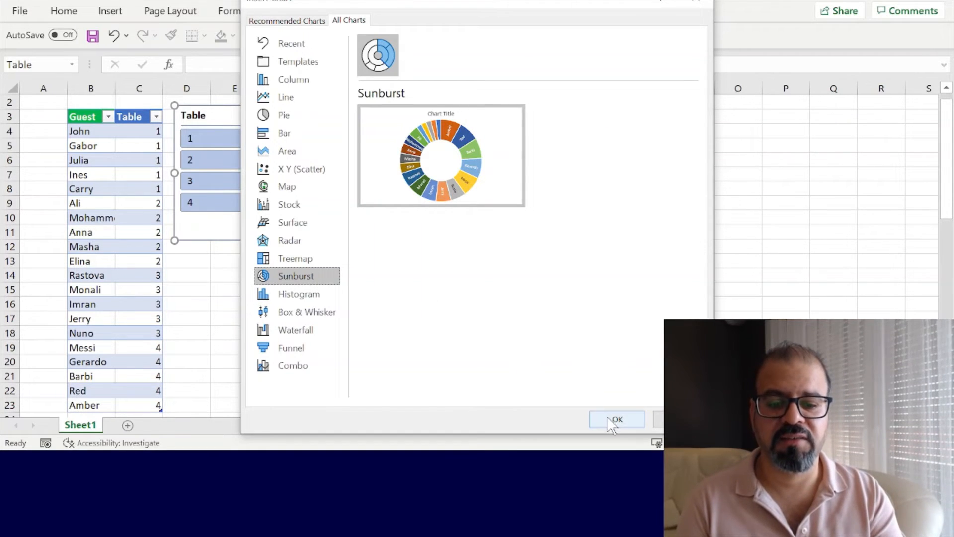
{"action": "left_click", "coordinate": [617, 419]}
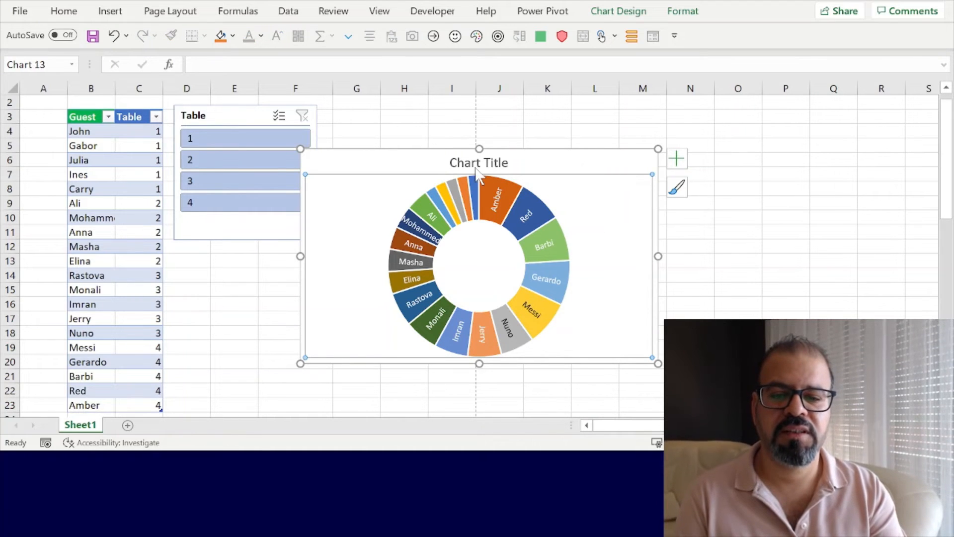
Step: Delete the sunburst chart's placeholder title and resize the chart larger
{"action": "left_click", "coordinate": [478, 163]}
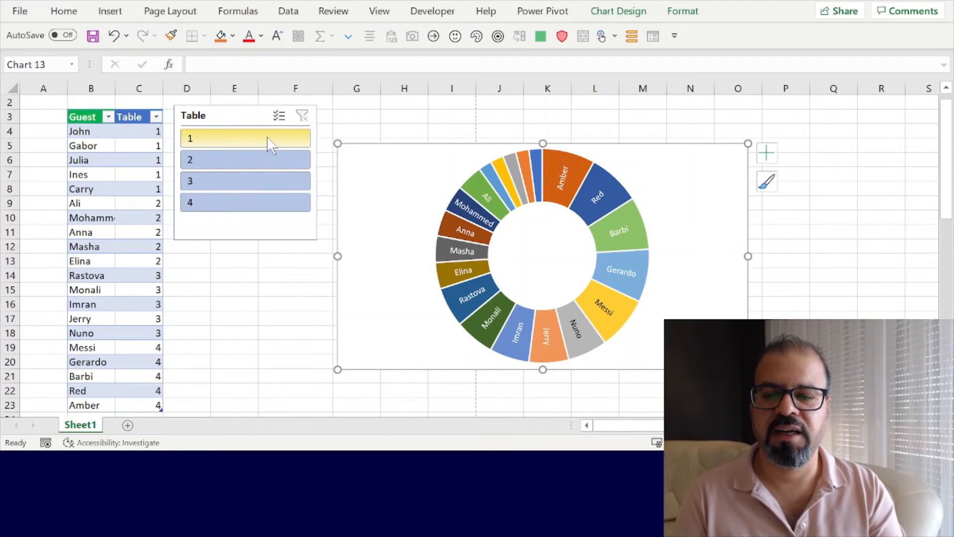
{"action": "left_click", "coordinate": [245, 139]}
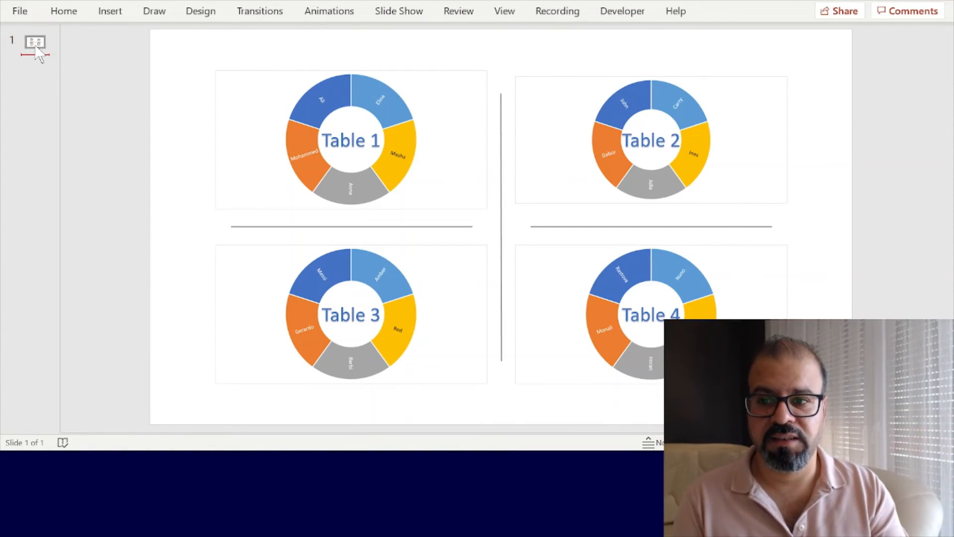
Step: Insert a new slide after slide 1 via its thumbnail menu
{"action": "right_click", "coordinate": [33, 44]}
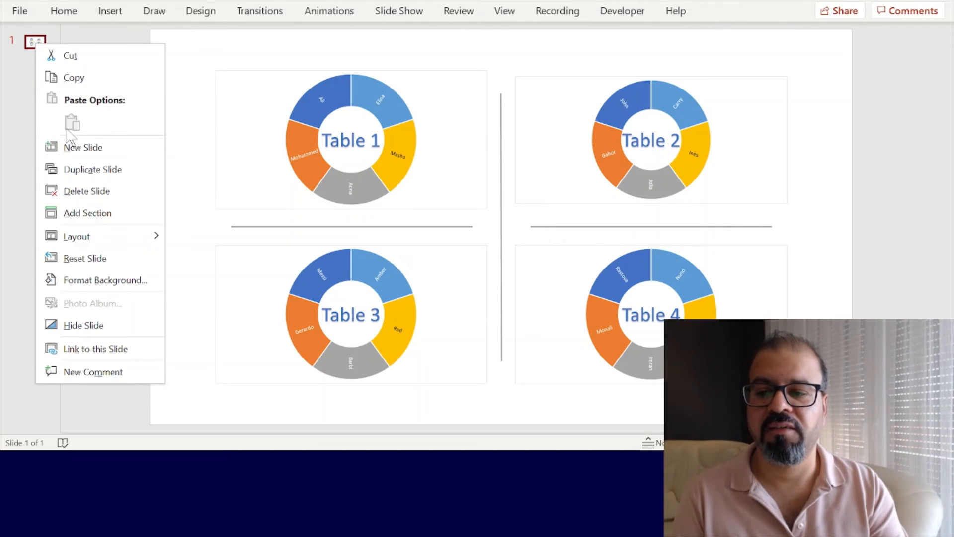
{"action": "left_click", "coordinate": [82, 147]}
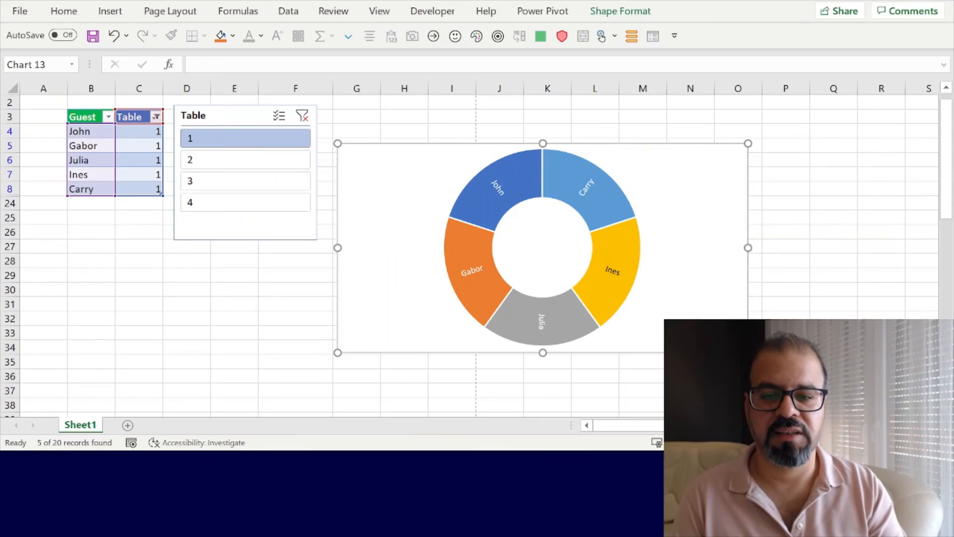
Step: Filter the Table slicer to table 1, leaving John, Gabor, Julia, Ines and Carry
{"action": "left_click", "coordinate": [245, 159]}
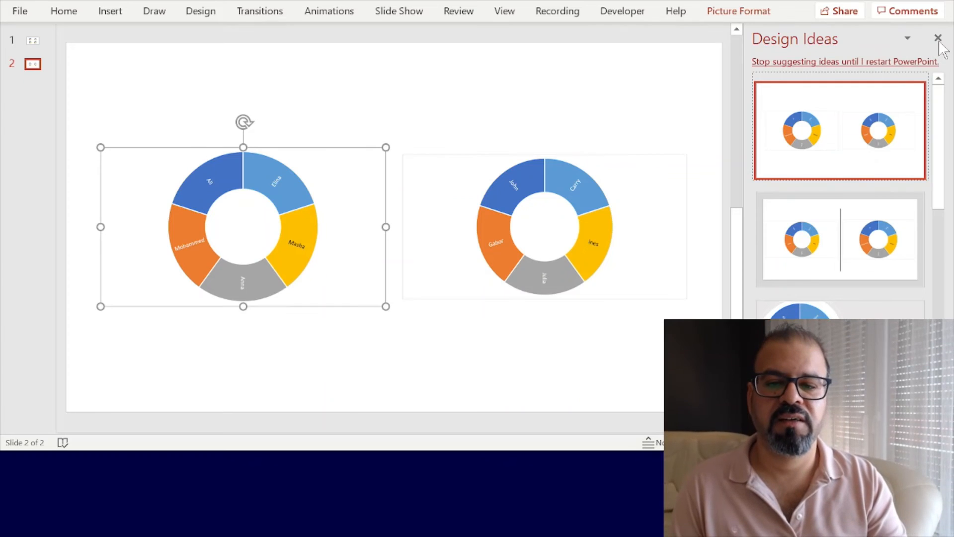
Step: Close the Design Ideas pane and return to slide 1
{"action": "left_click", "coordinate": [936, 39]}
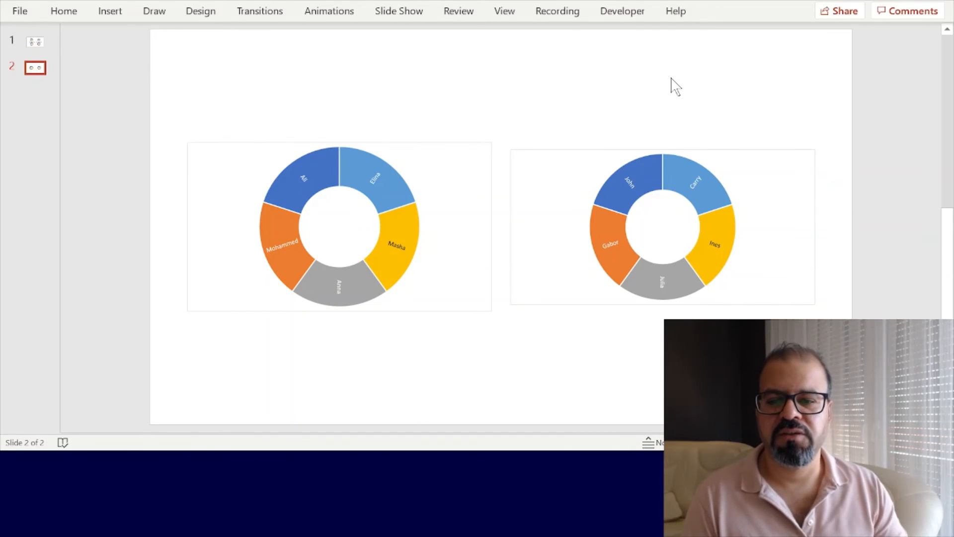
{"action": "left_click", "coordinate": [34, 42]}
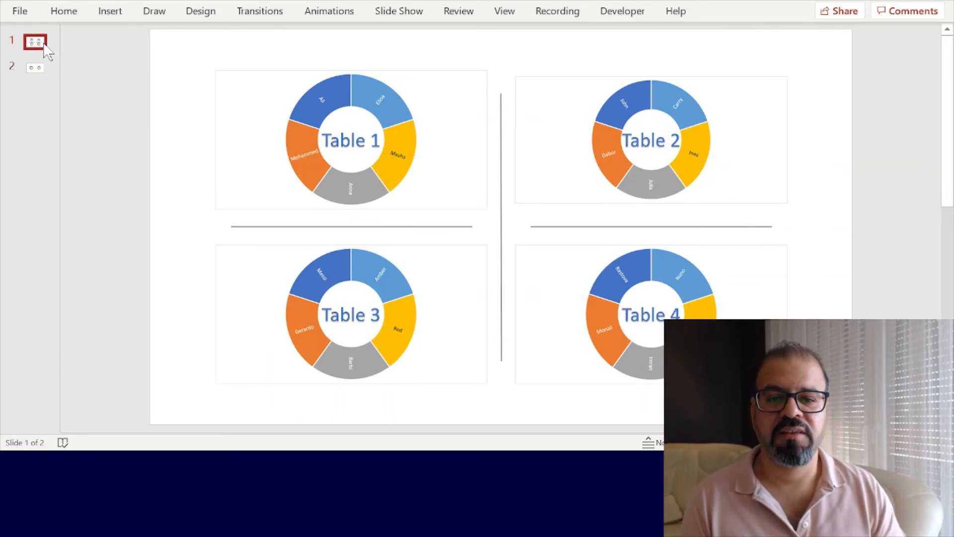